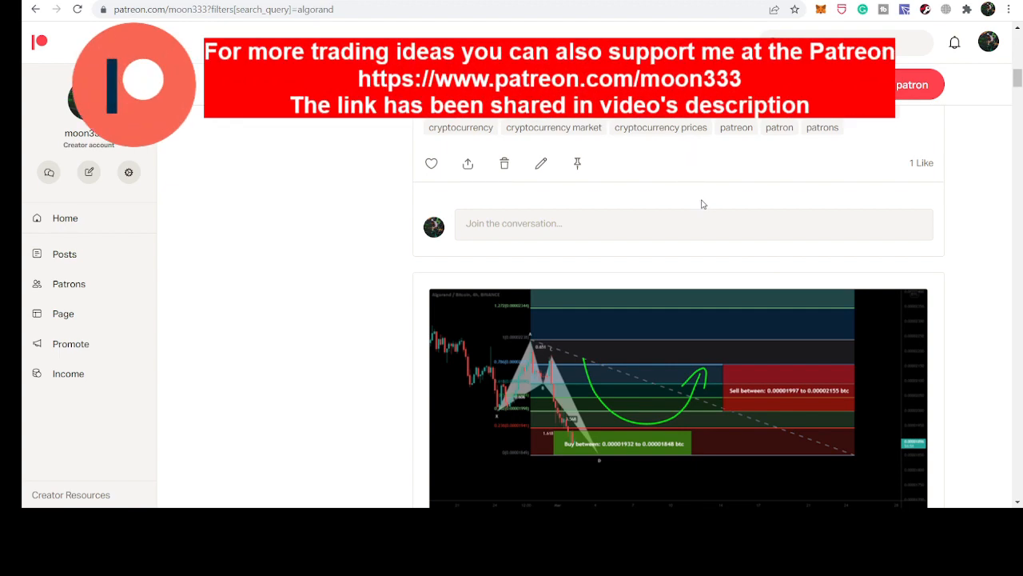
Step: Scroll through the replayed Algorand Crab chart to view the price past the buy zone
scroll("down", 3)
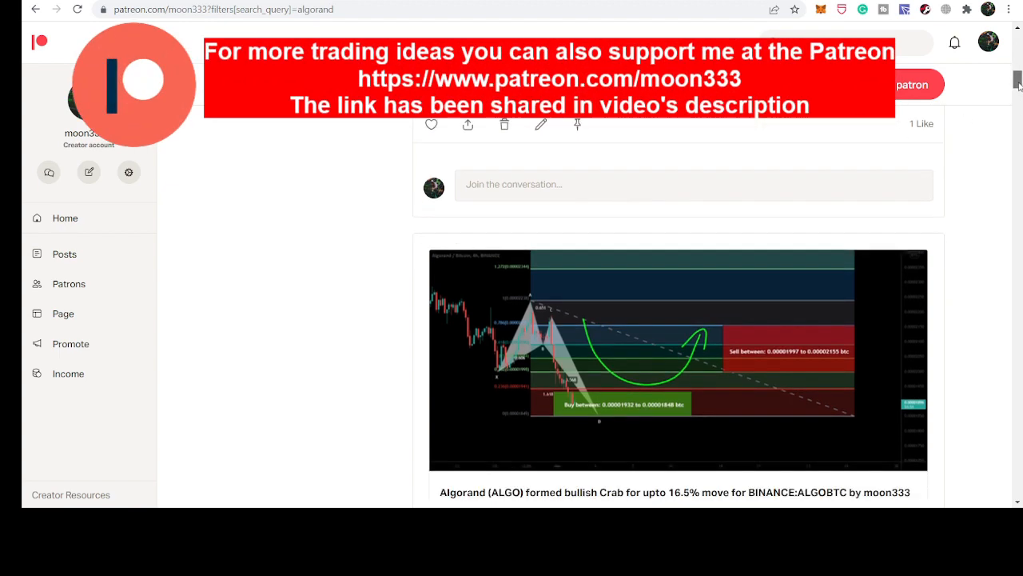
scroll("down", 3)
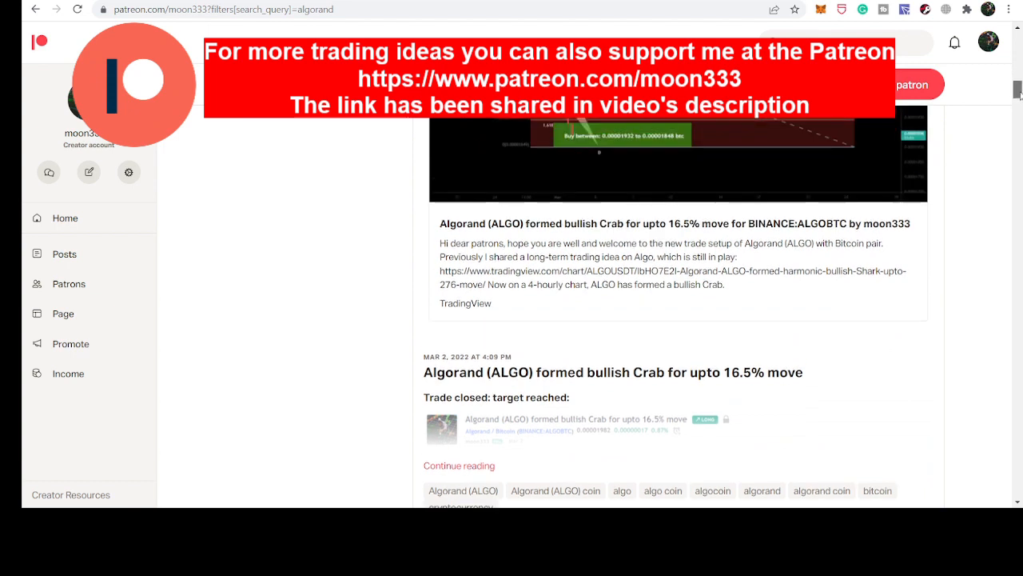
scroll("up", 3)
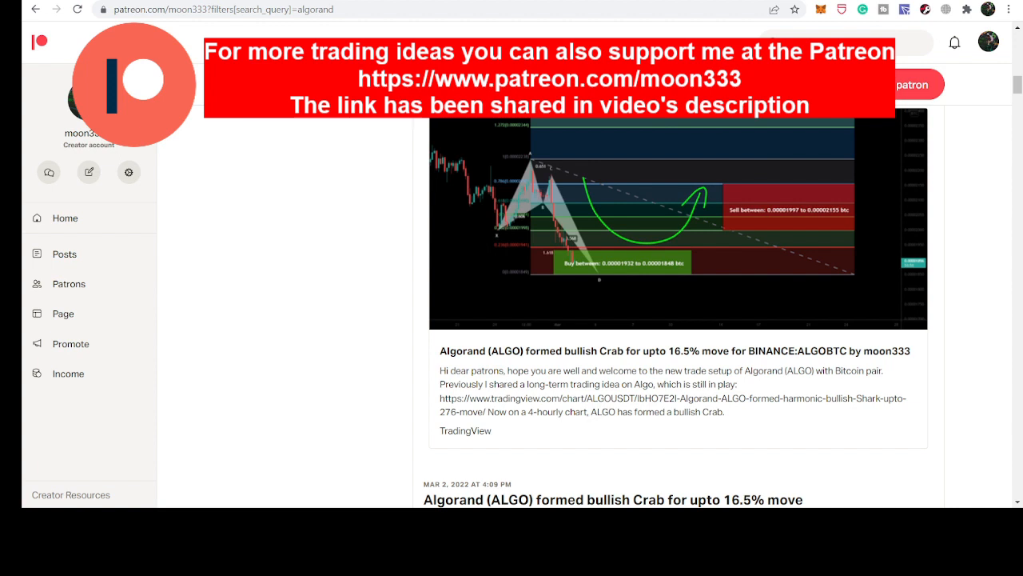
mouse_move(706, 120)
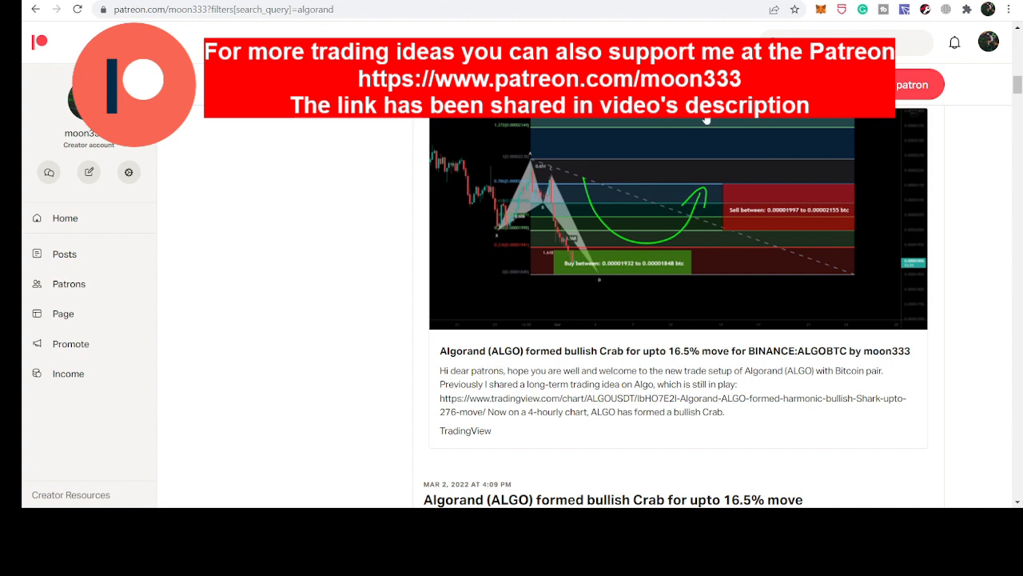
mouse_move(313, 257)
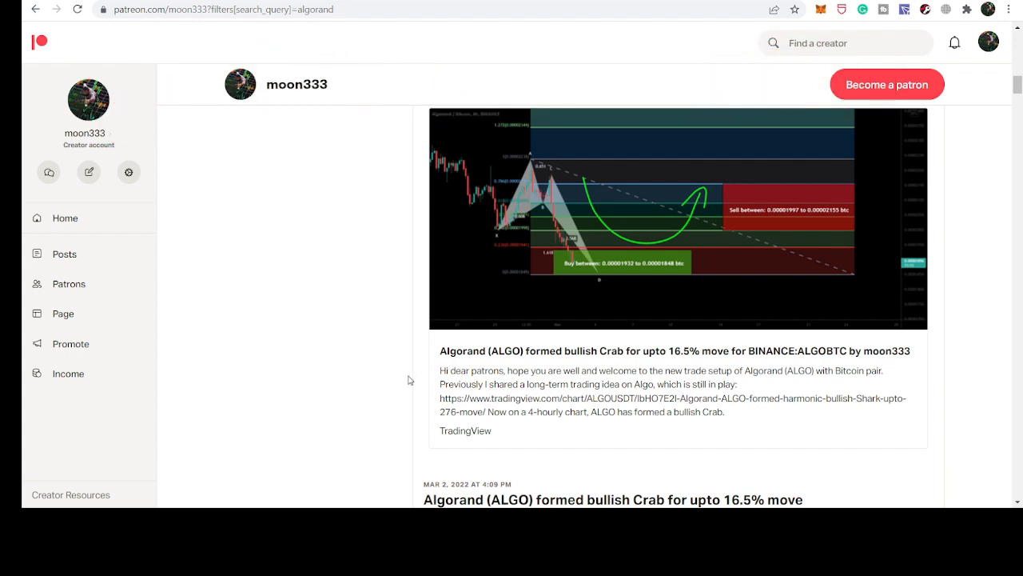
mouse_move(403, 324)
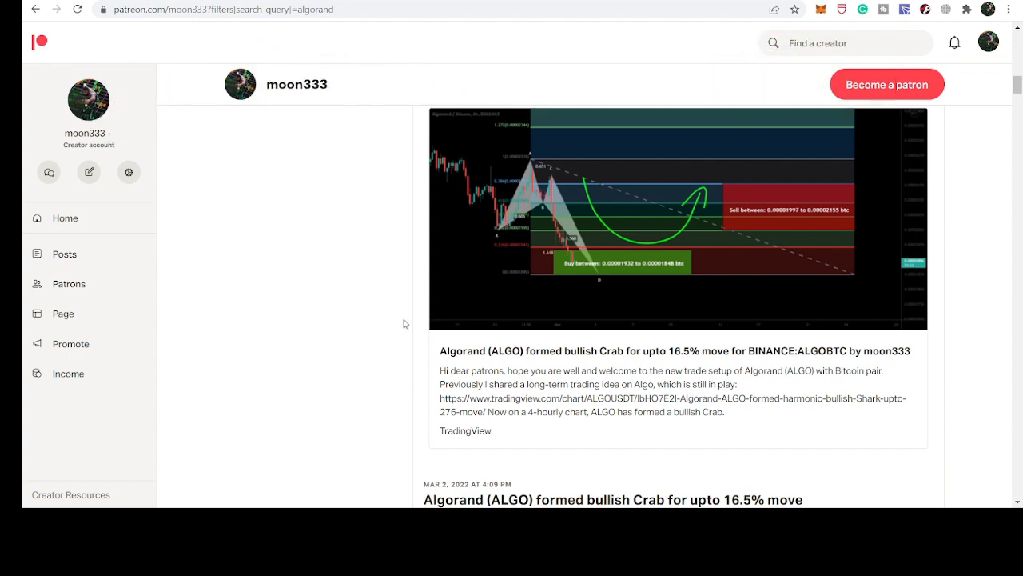
mouse_move(437, 177)
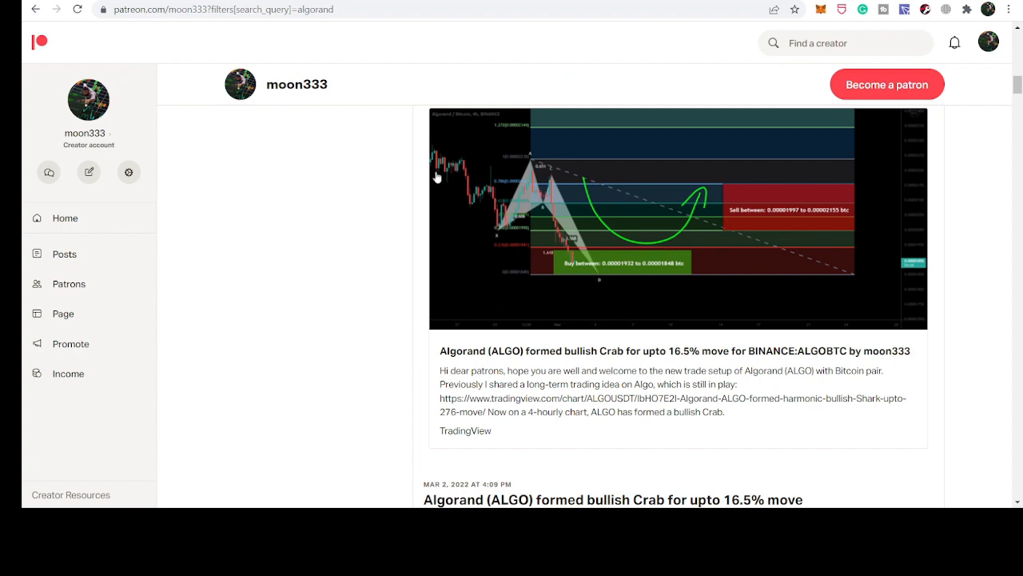
mouse_move(606, 259)
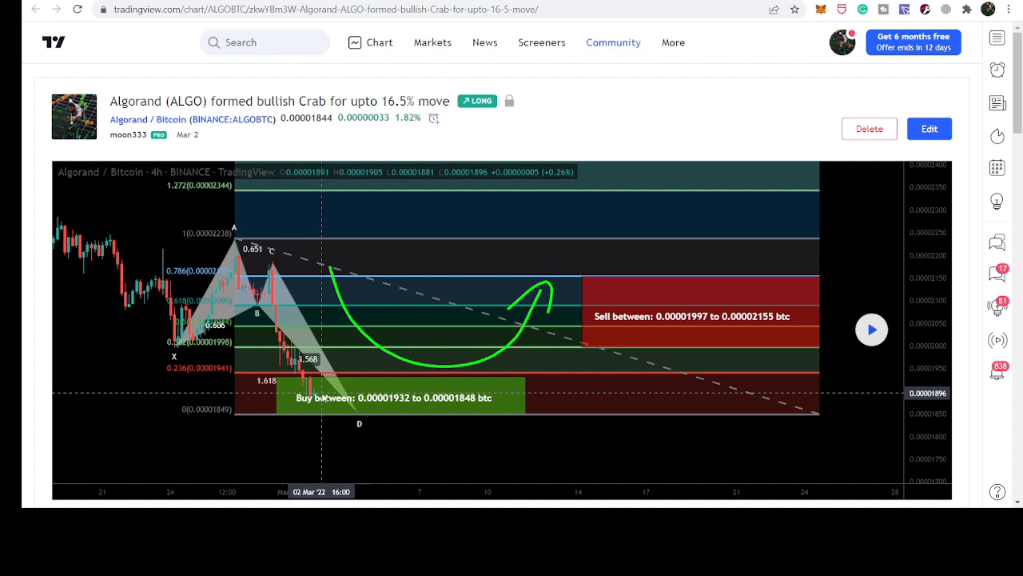
mouse_move(837, 340)
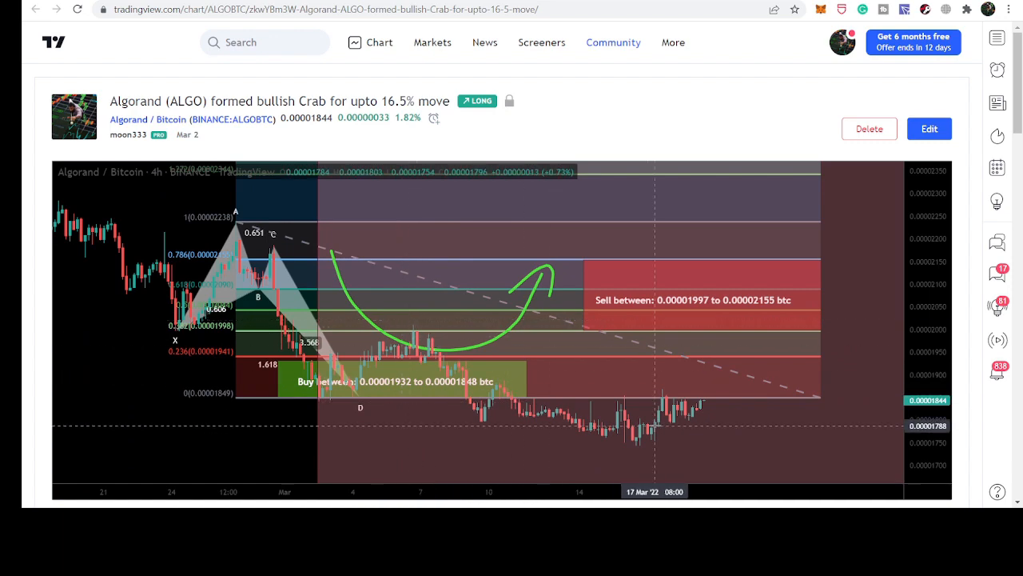
mouse_move(407, 248)
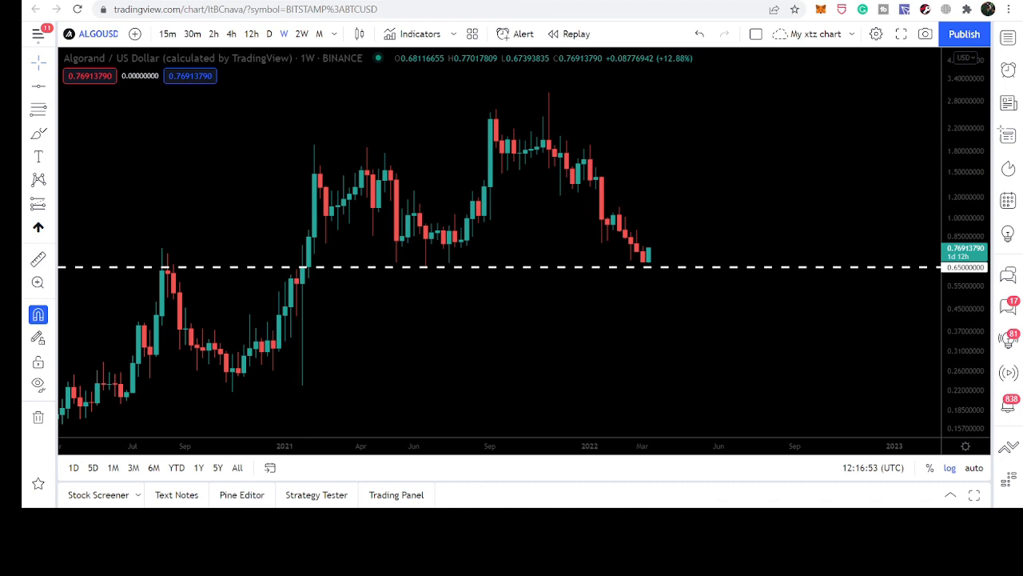
mouse_move(674, 306)
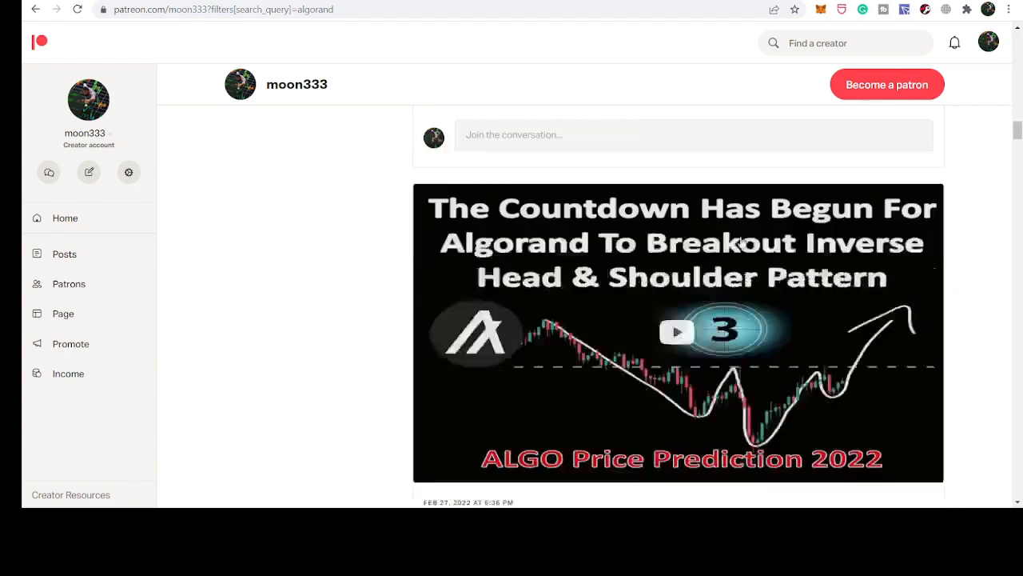
Step: Scroll the Patreon feed to locate the Algorand bullish Shark post on the Tether pair
scroll("down", 3)
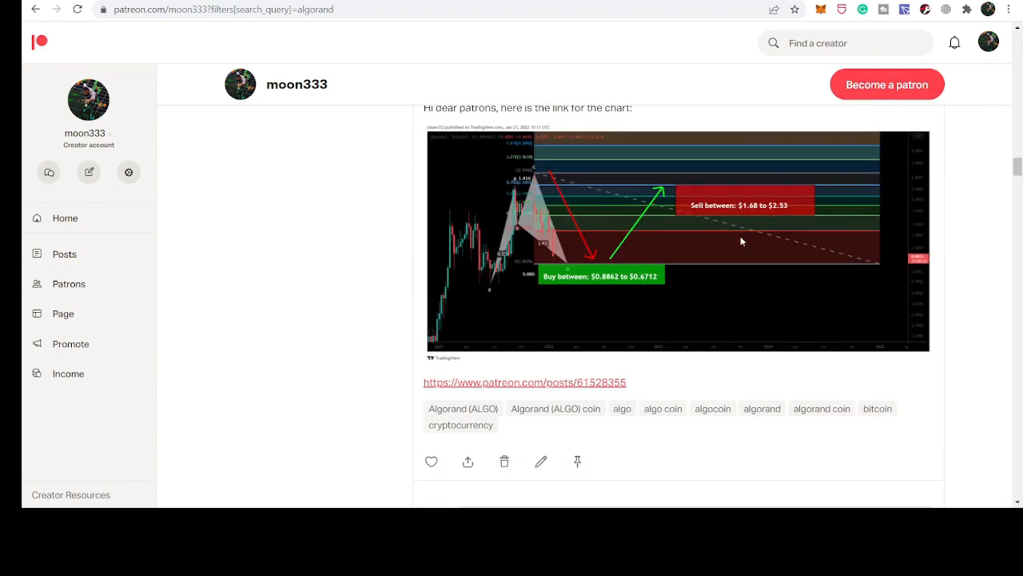
scroll("up", 3)
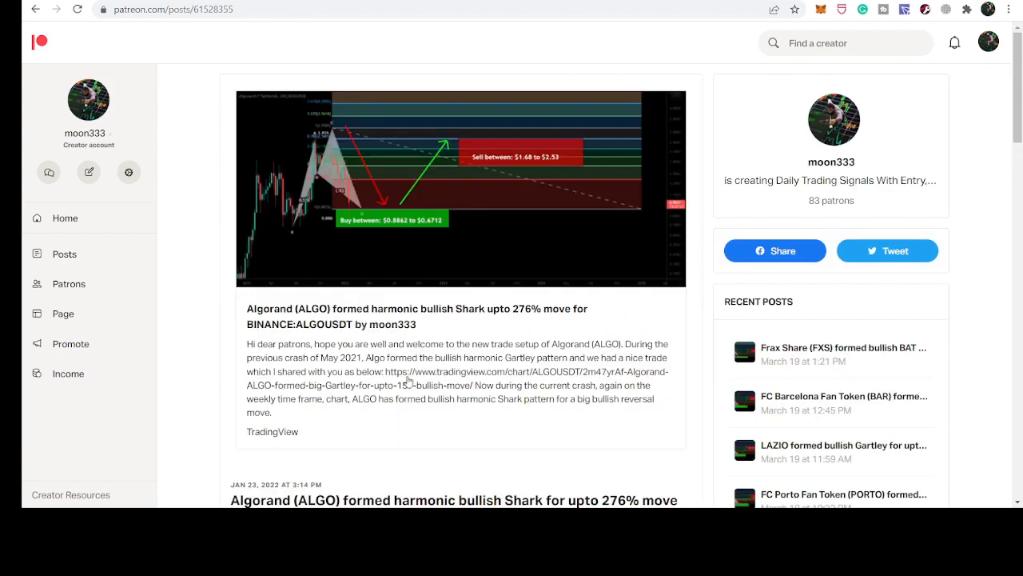
scroll("down", 3)
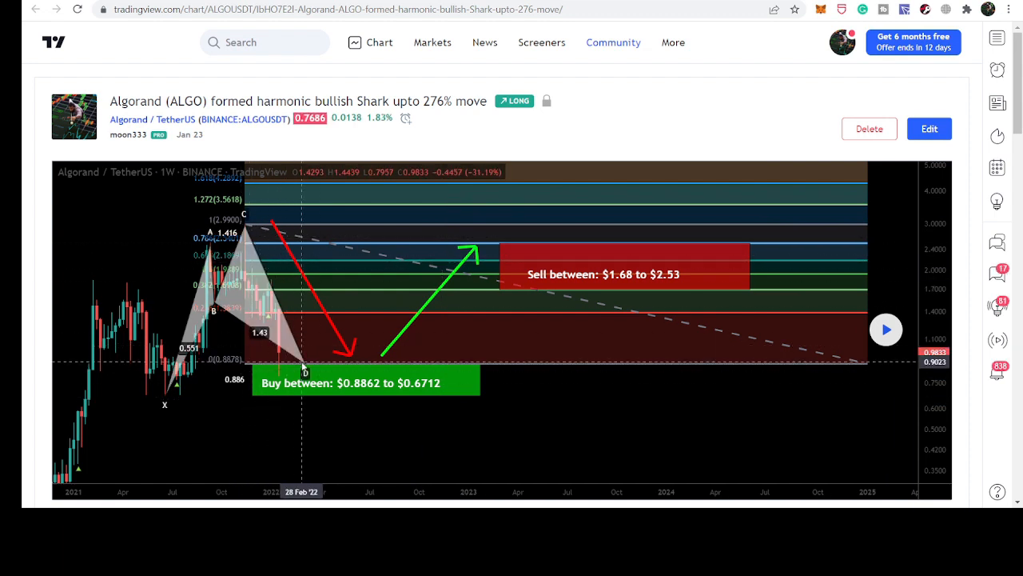
mouse_move(332, 411)
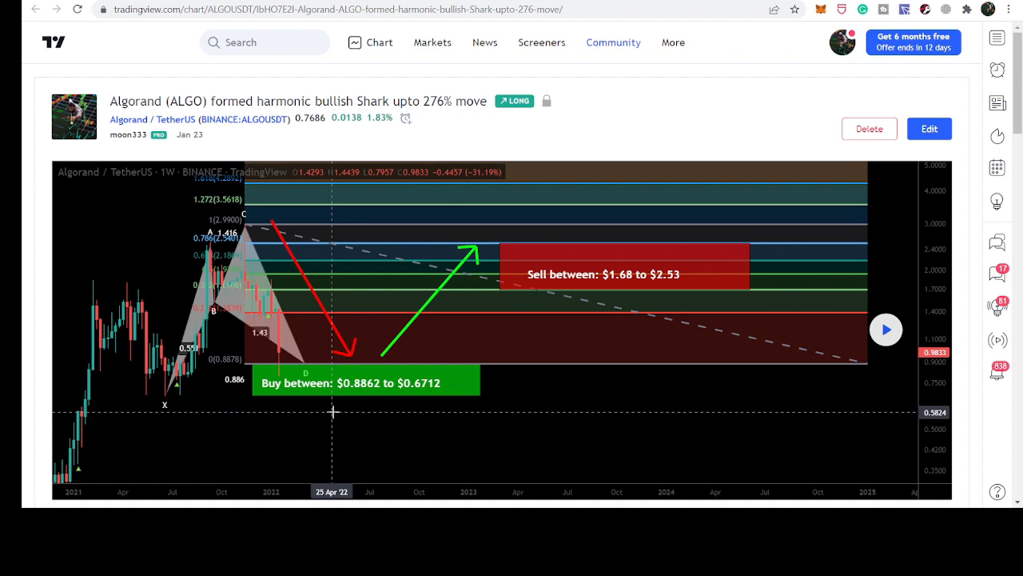
mouse_move(328, 387)
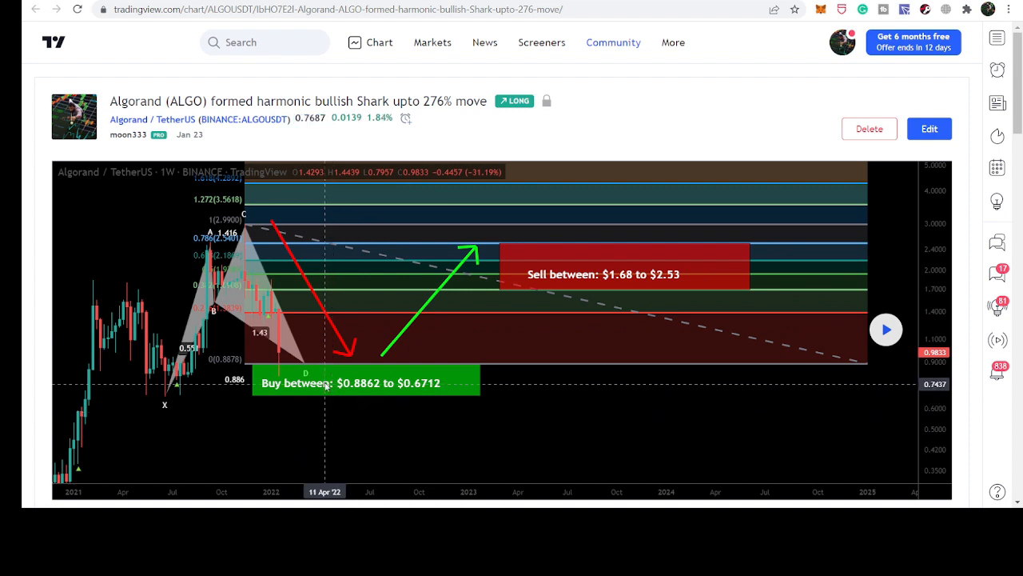
mouse_move(266, 393)
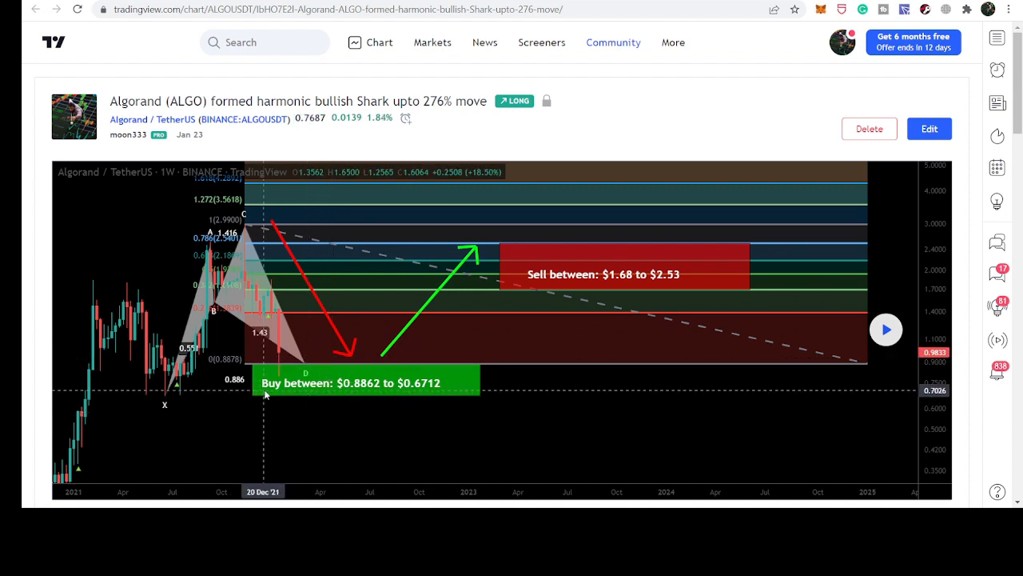
mouse_move(635, 405)
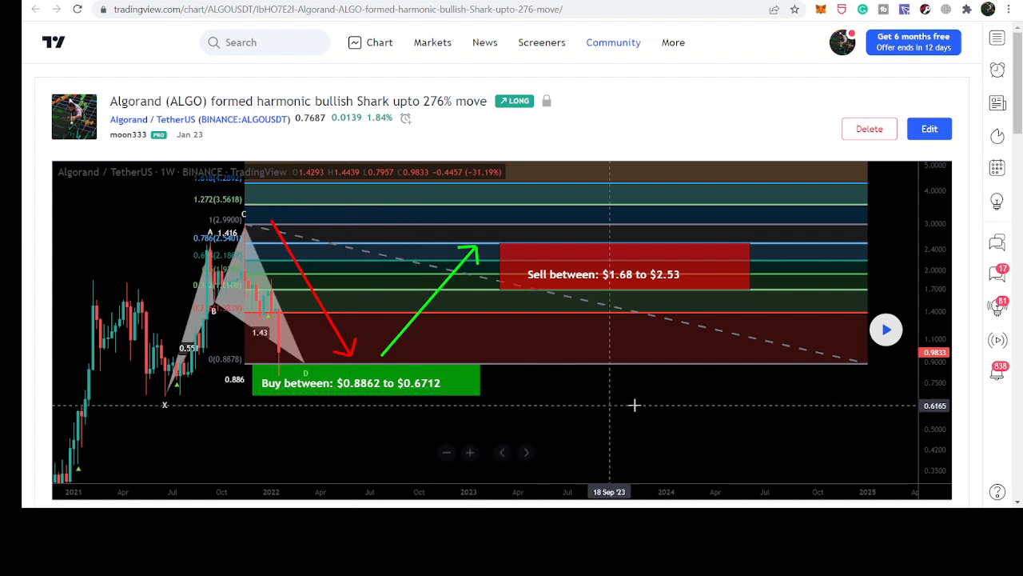
mouse_move(294, 328)
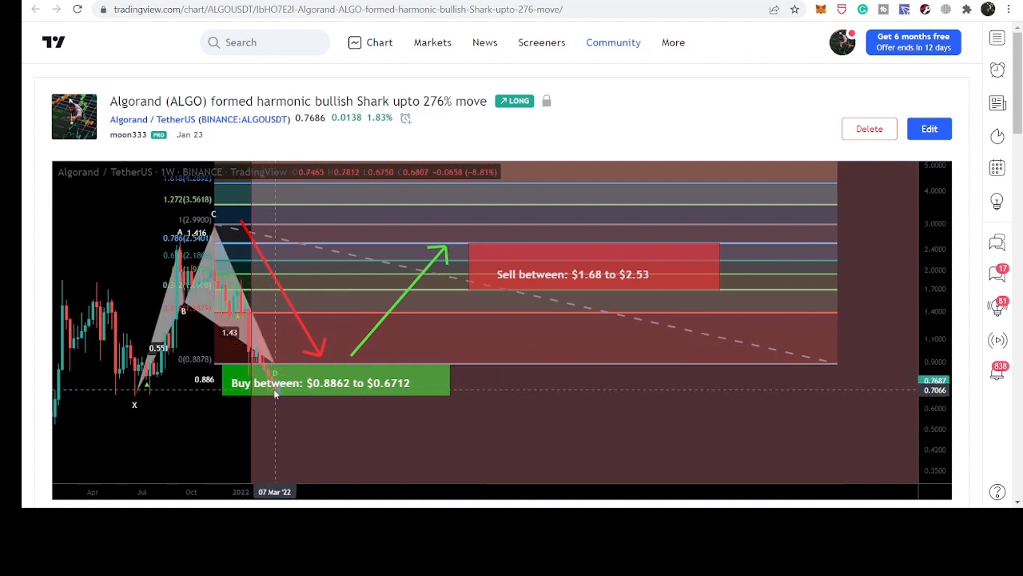
mouse_move(263, 397)
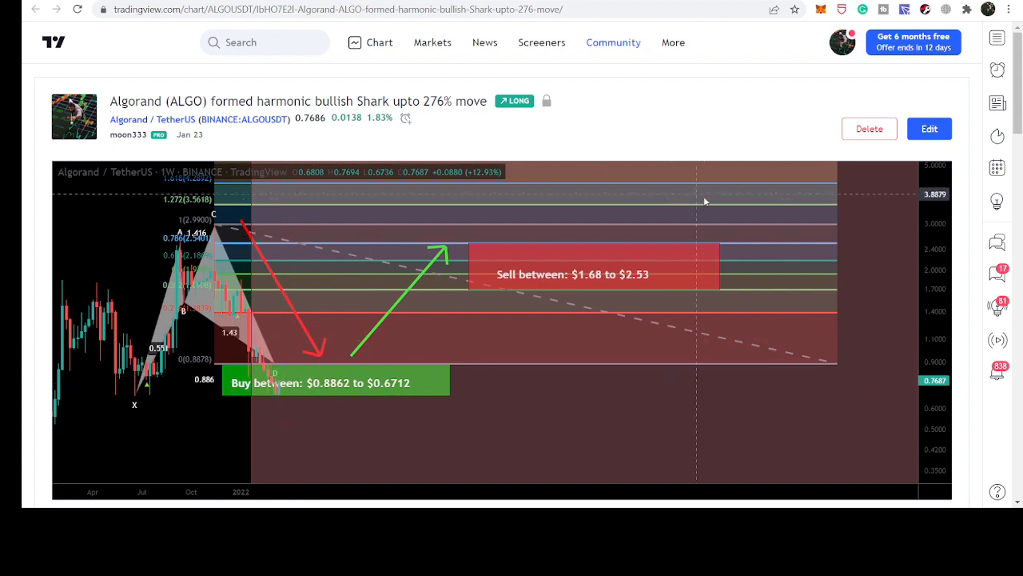
mouse_move(531, 236)
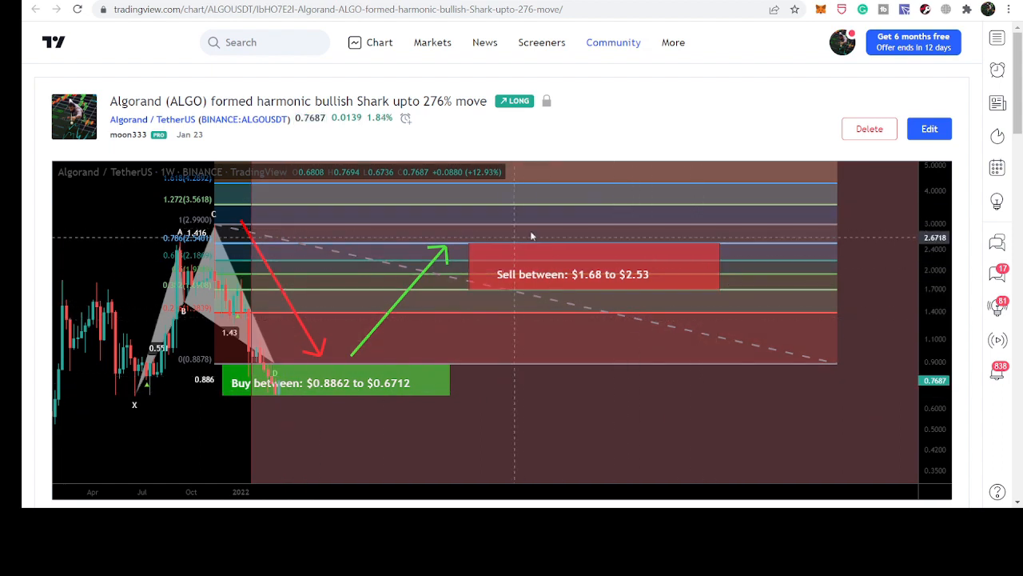
mouse_move(689, 293)
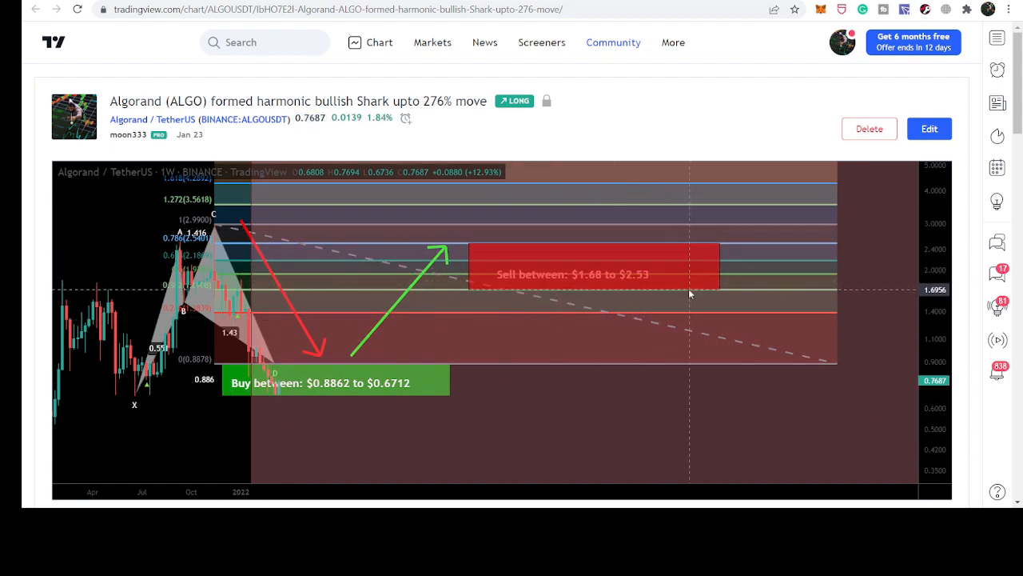
mouse_move(323, 374)
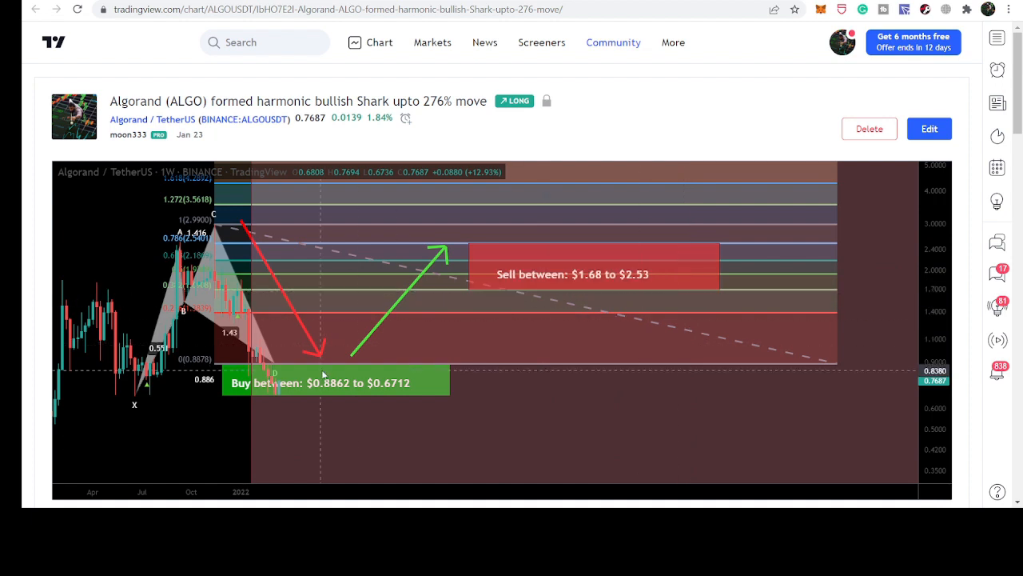
mouse_move(260, 331)
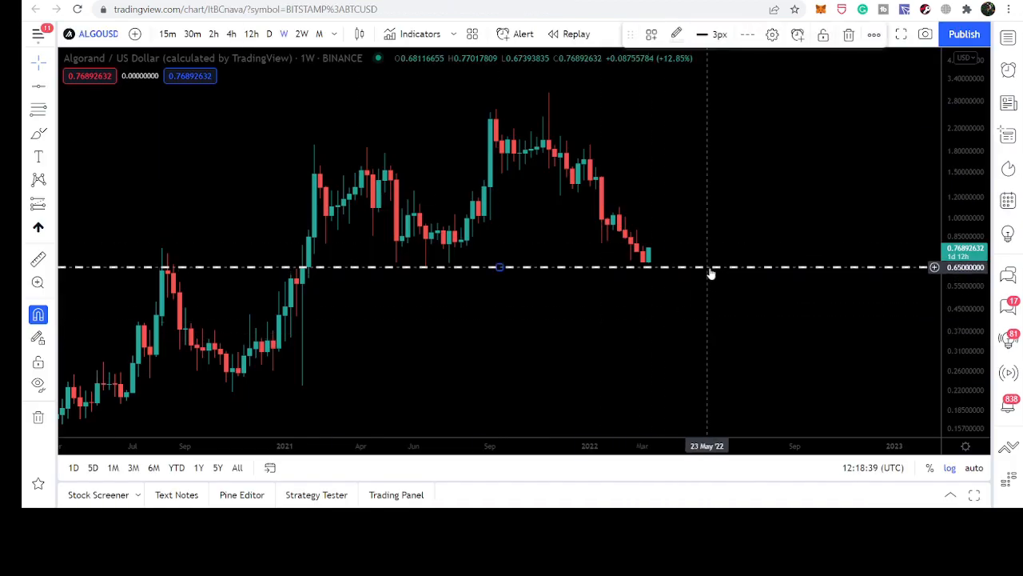
Step: Move the dashed support line on the weekly ALGO/USD chart to price 0.67
double_click(499, 267)
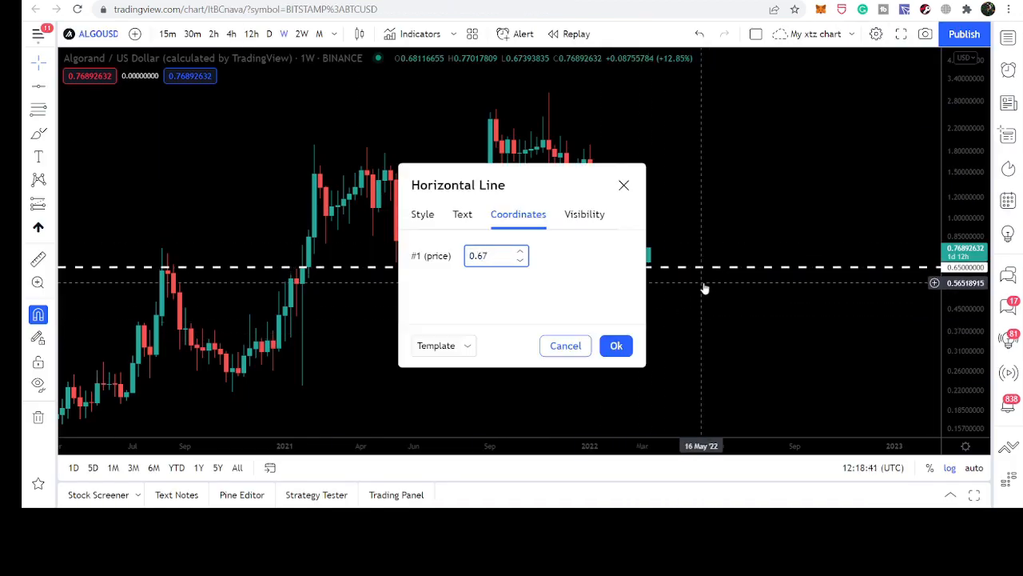
left_click(617, 345)
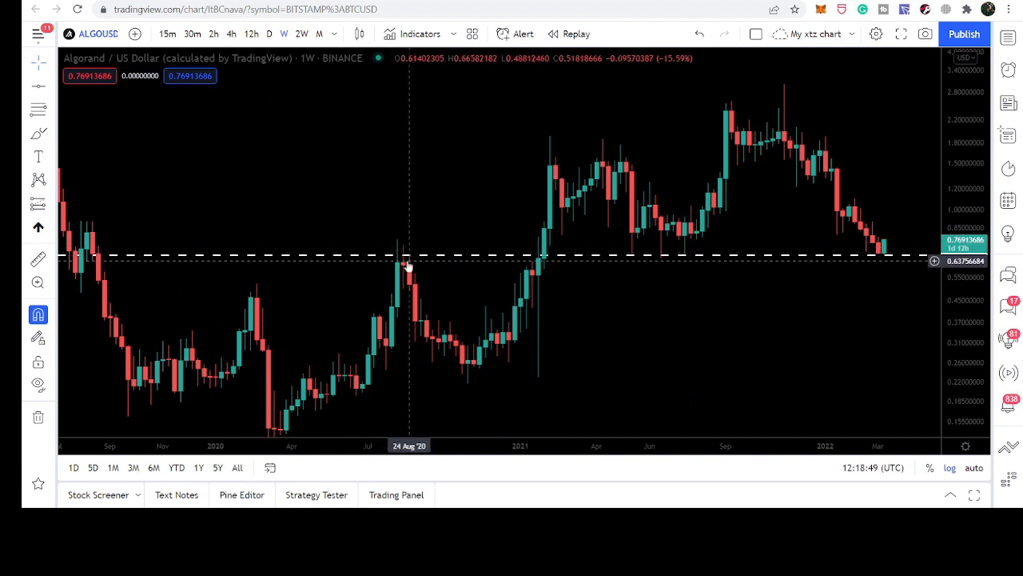
mouse_move(398, 258)
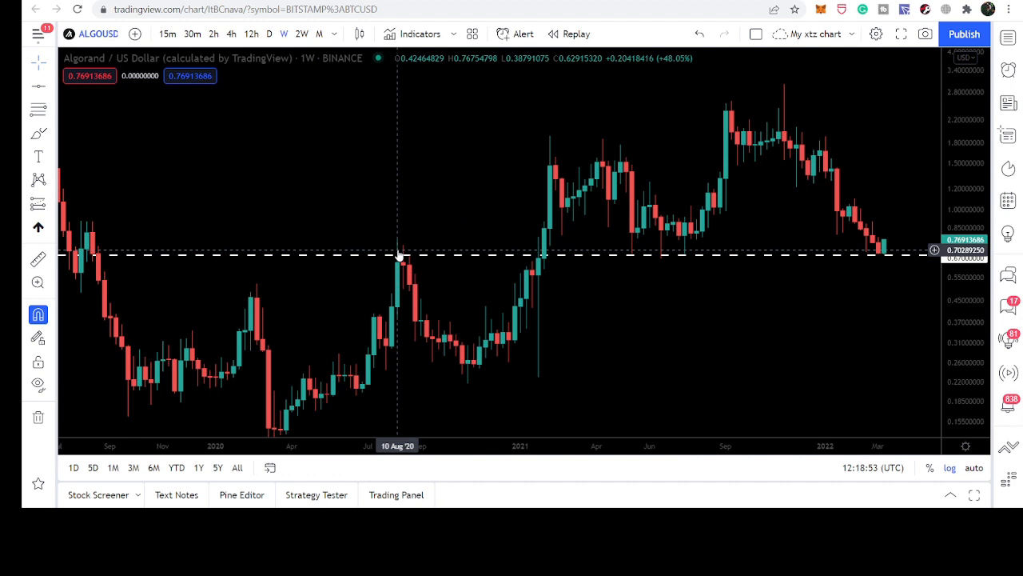
mouse_move(462, 219)
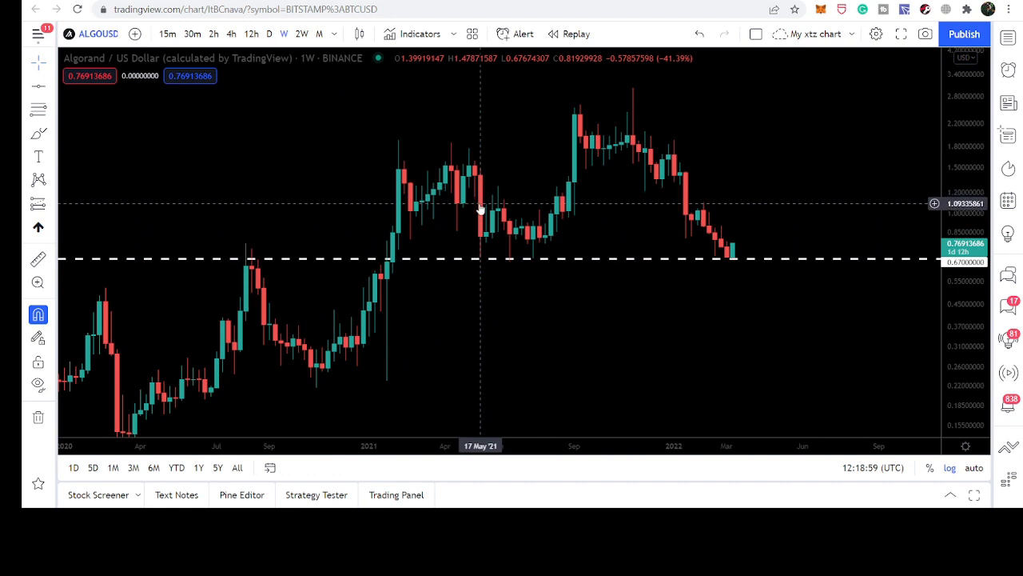
mouse_move(509, 231)
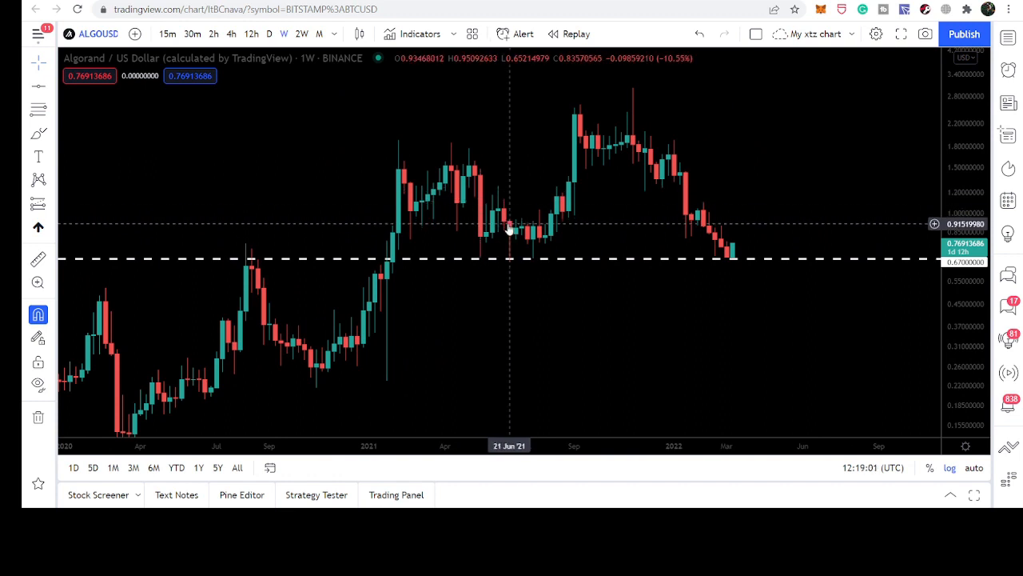
mouse_move(540, 245)
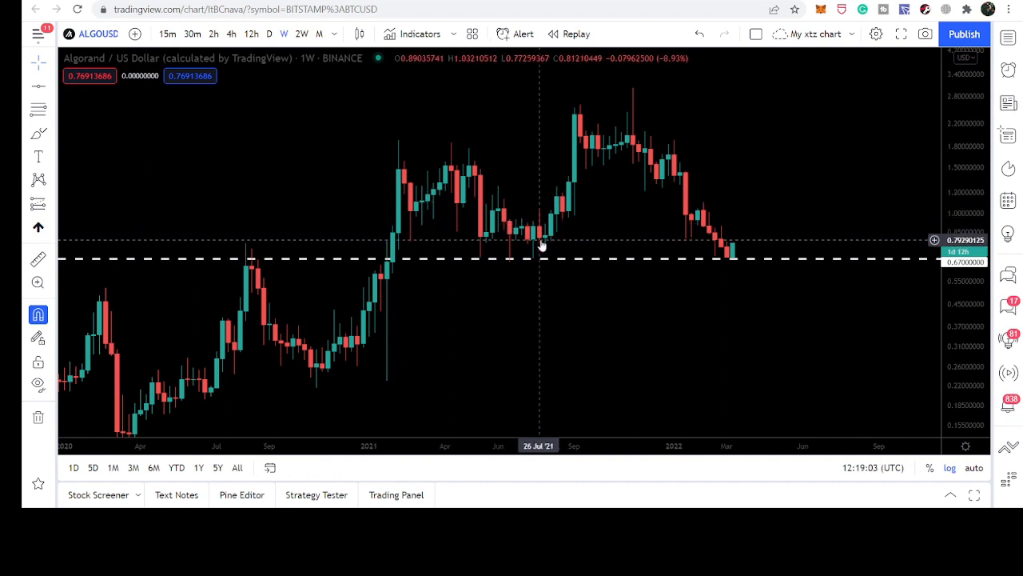
mouse_move(534, 237)
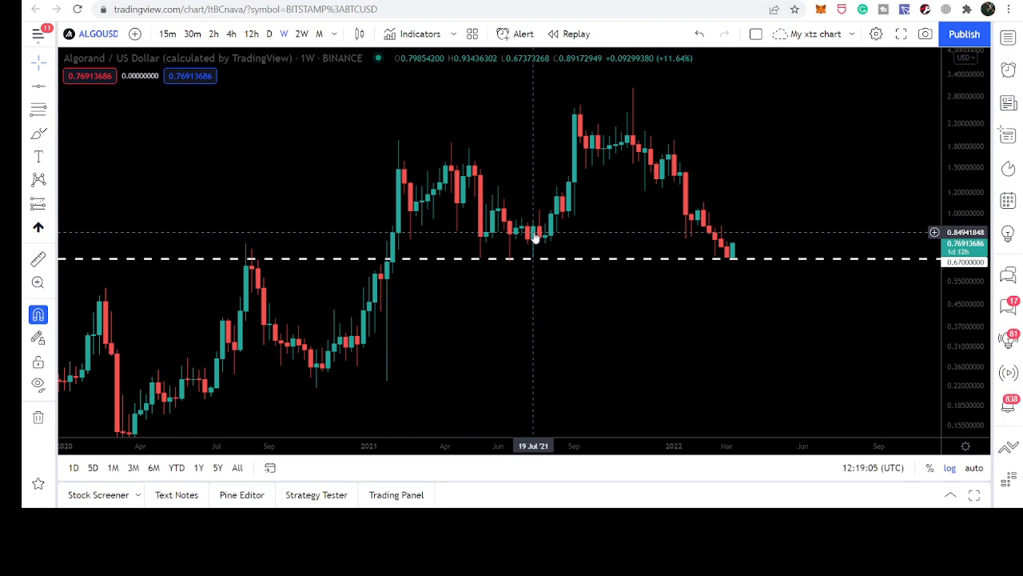
mouse_move(541, 244)
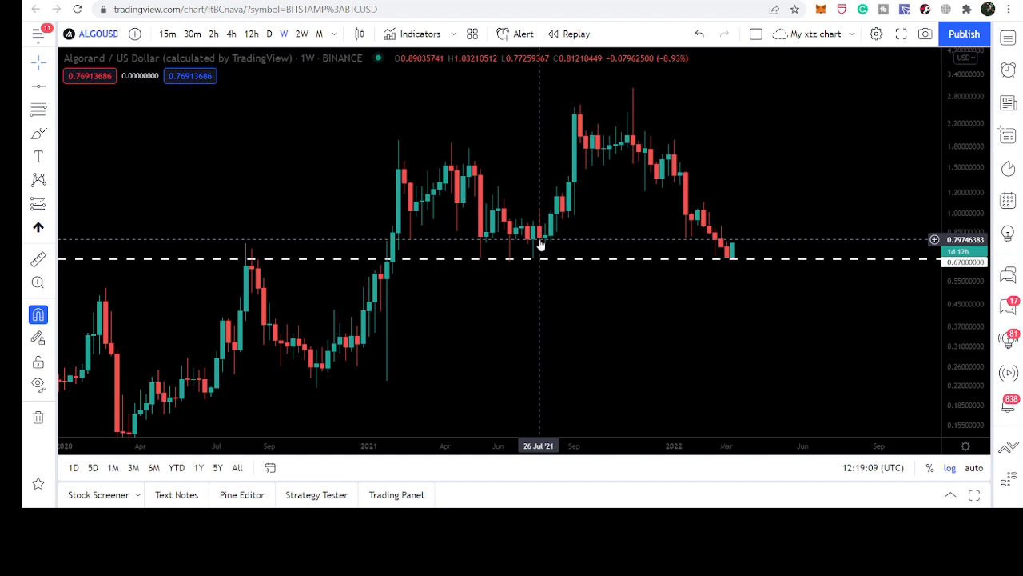
mouse_move(476, 231)
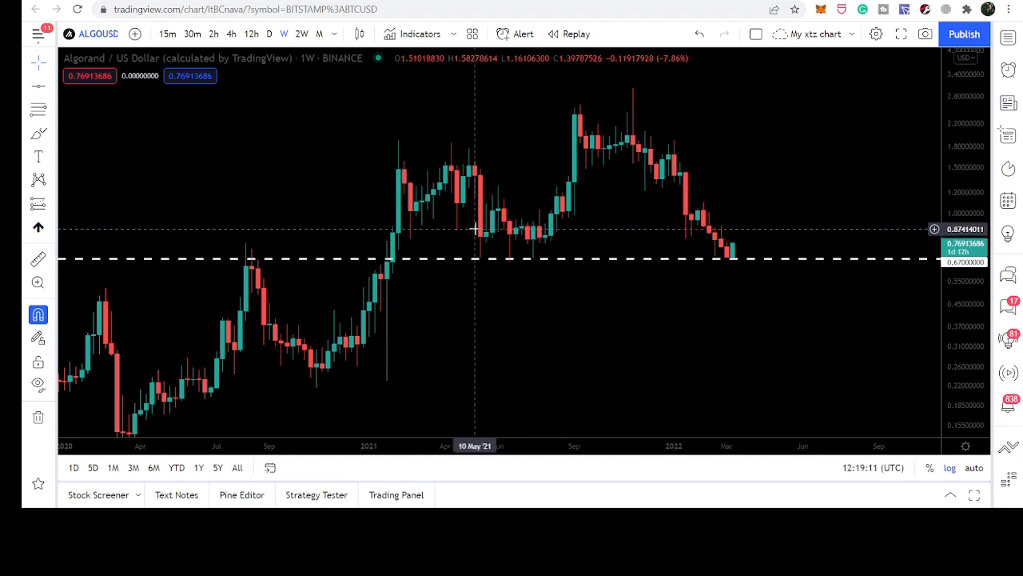
mouse_move(474, 272)
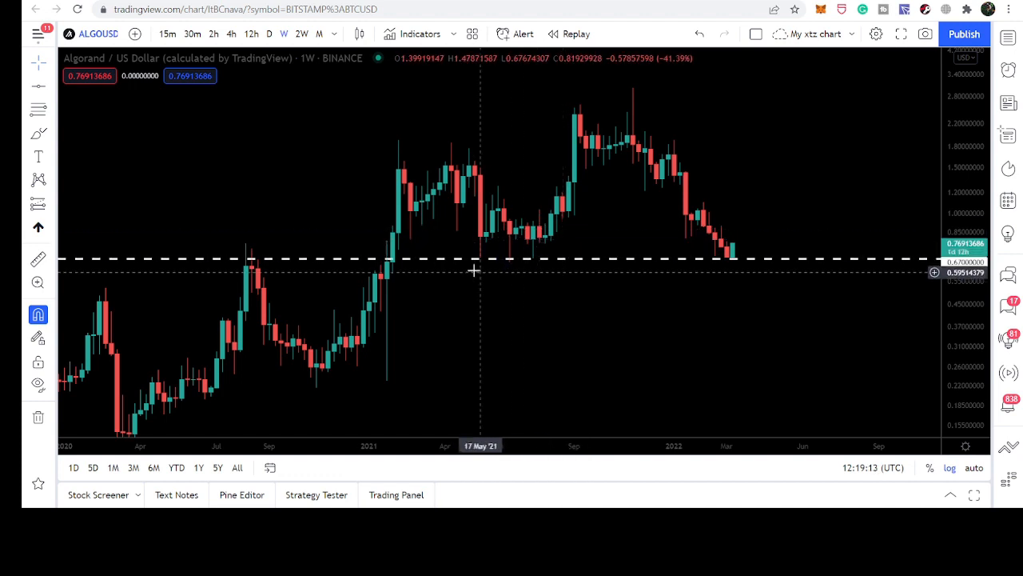
mouse_move(712, 255)
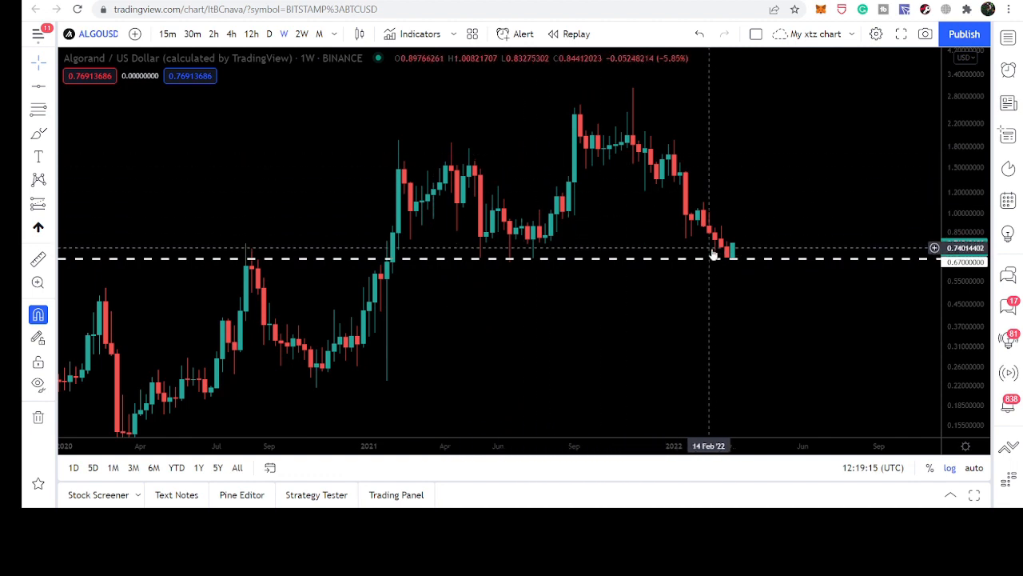
mouse_move(731, 262)
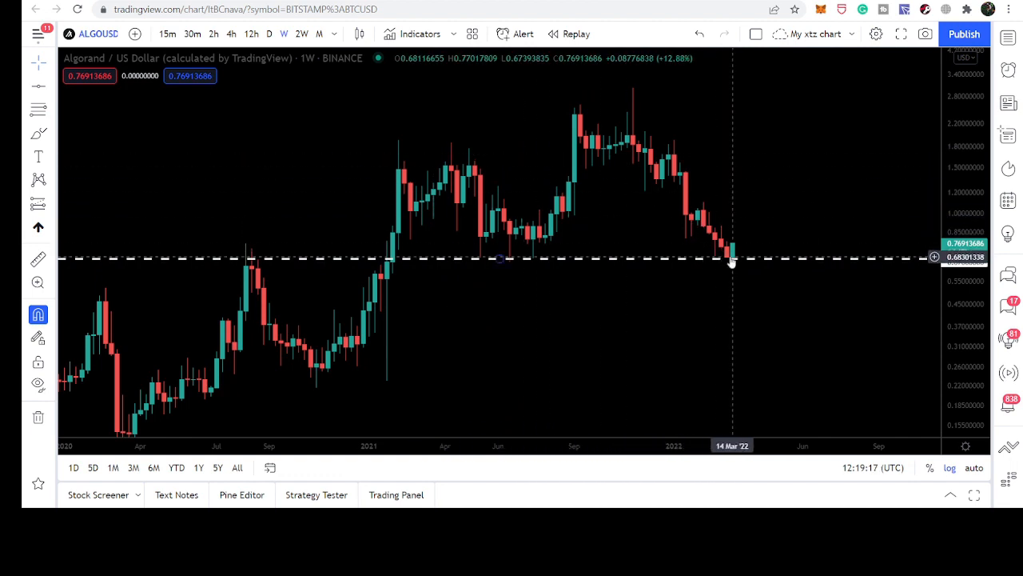
mouse_move(731, 261)
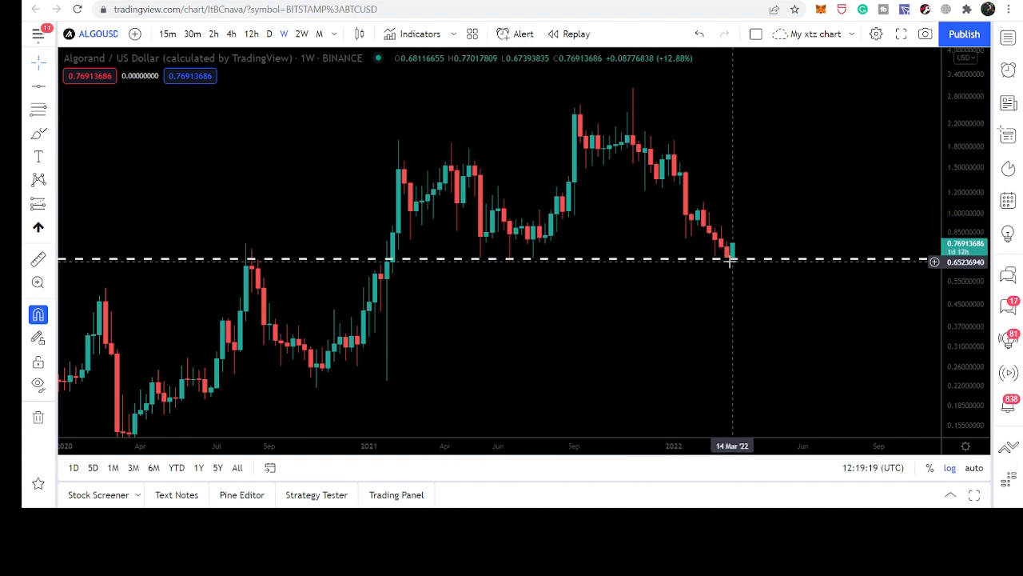
mouse_move(735, 261)
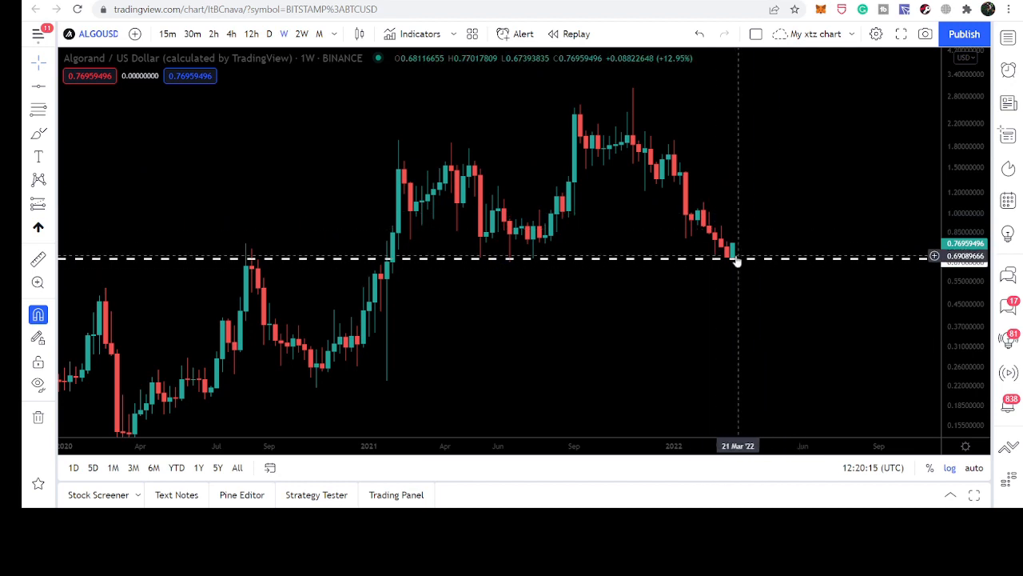
mouse_move(695, 220)
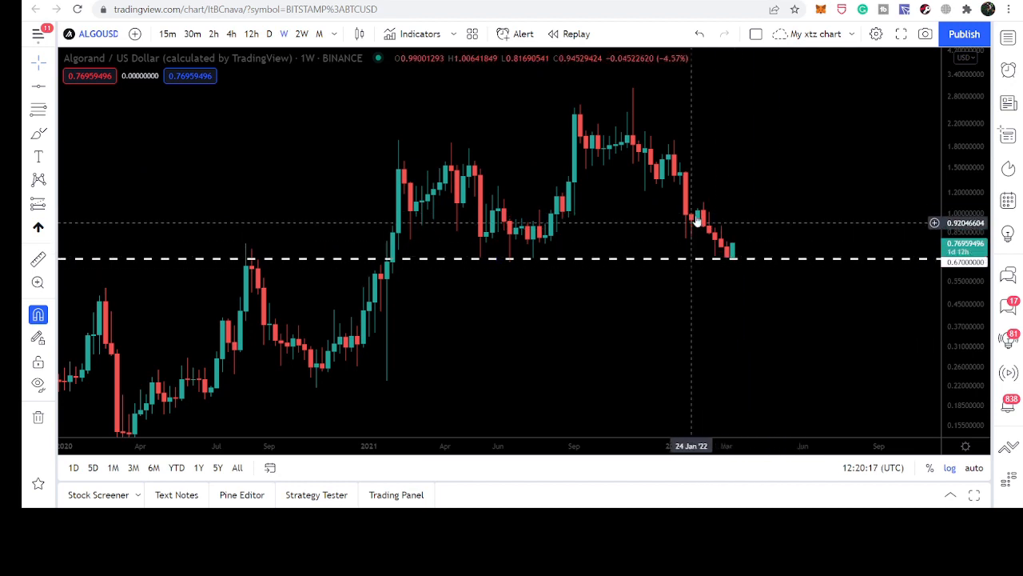
mouse_move(741, 248)
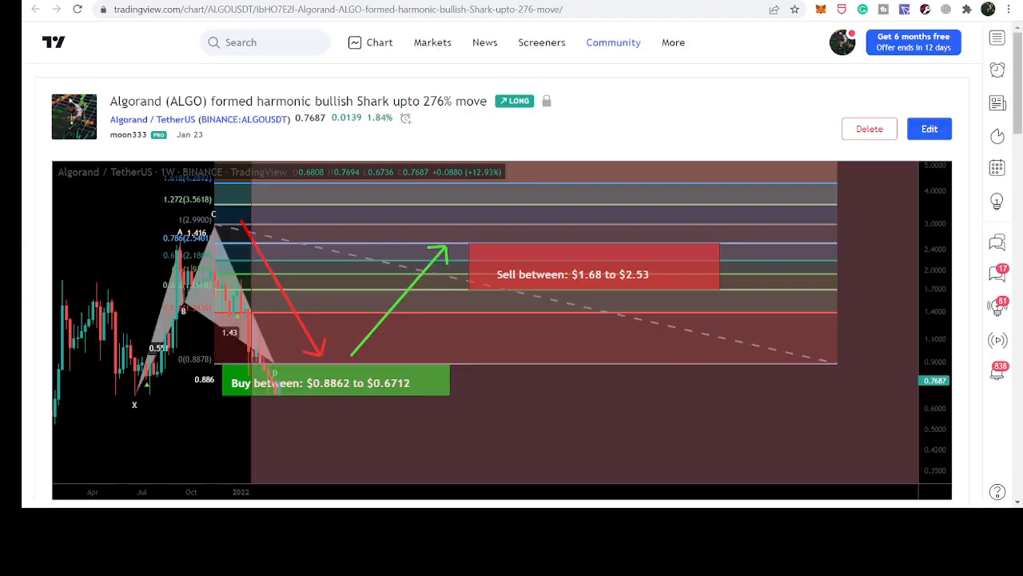
mouse_move(597, 297)
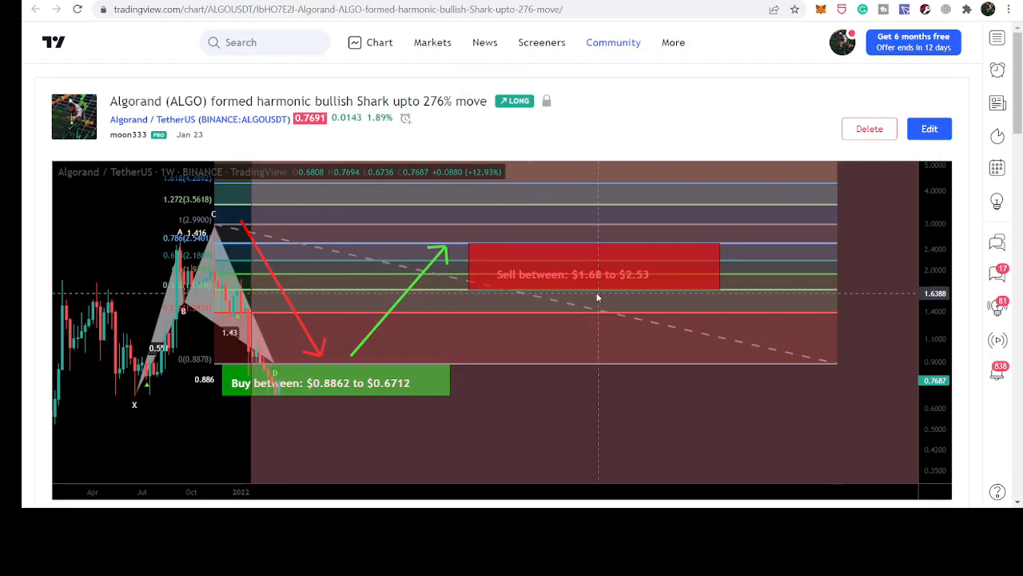
mouse_move(557, 297)
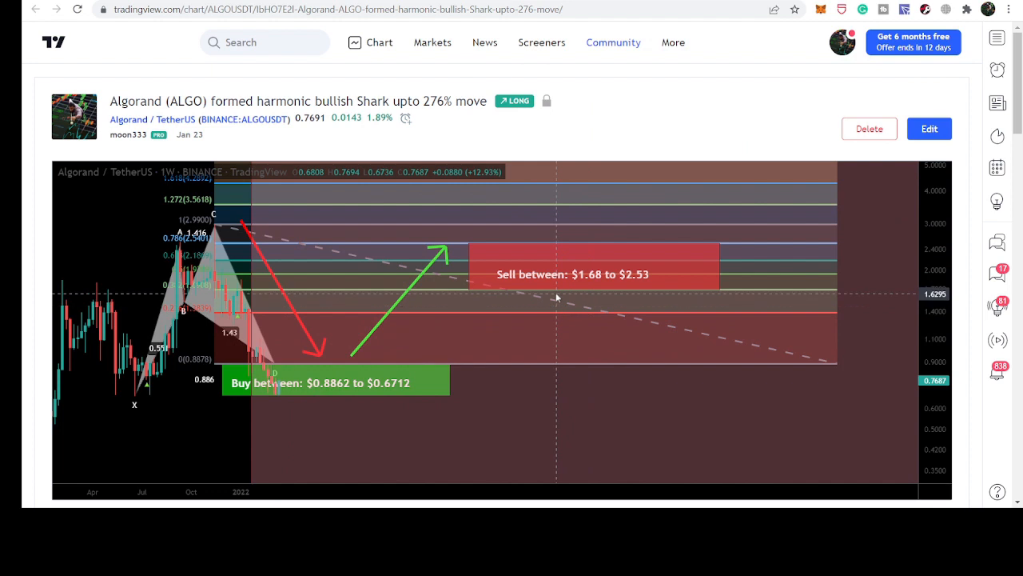
mouse_move(592, 285)
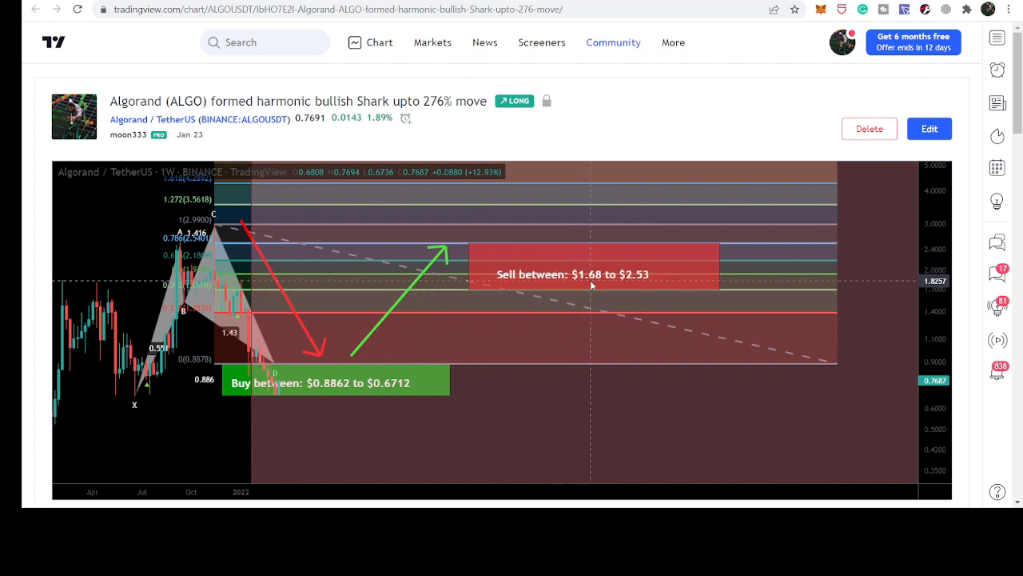
mouse_move(597, 353)
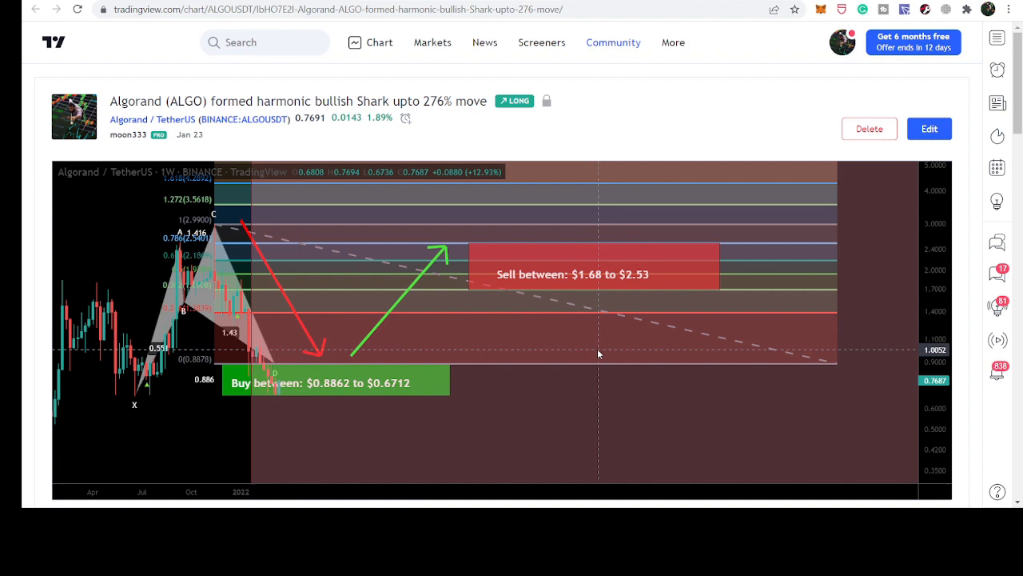
mouse_move(603, 199)
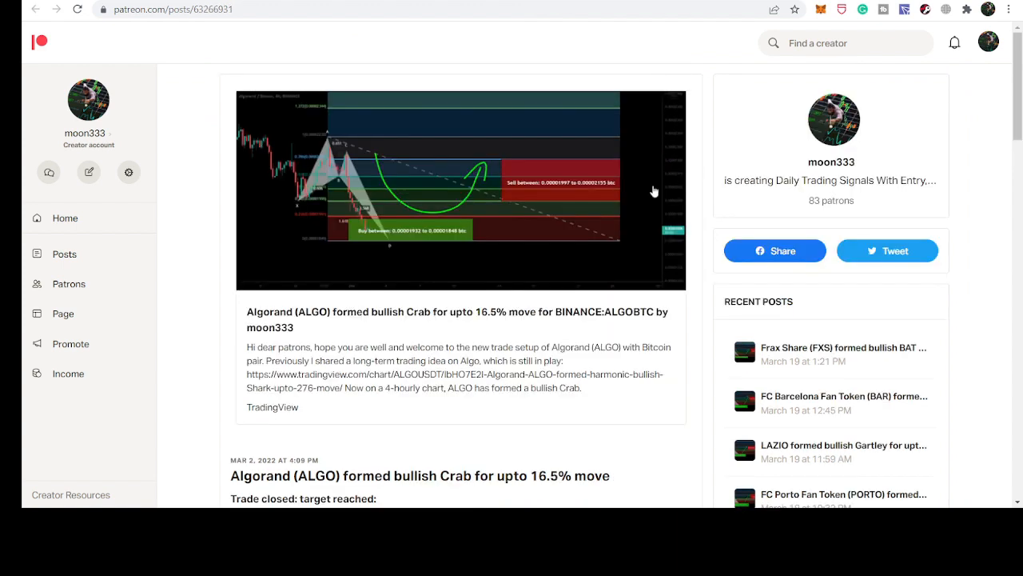
mouse_move(407, 387)
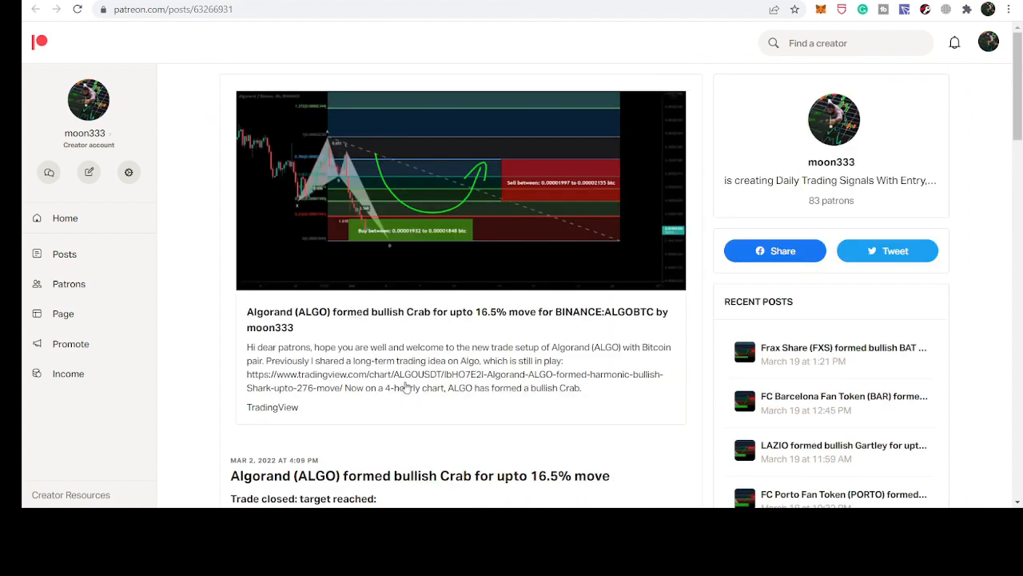